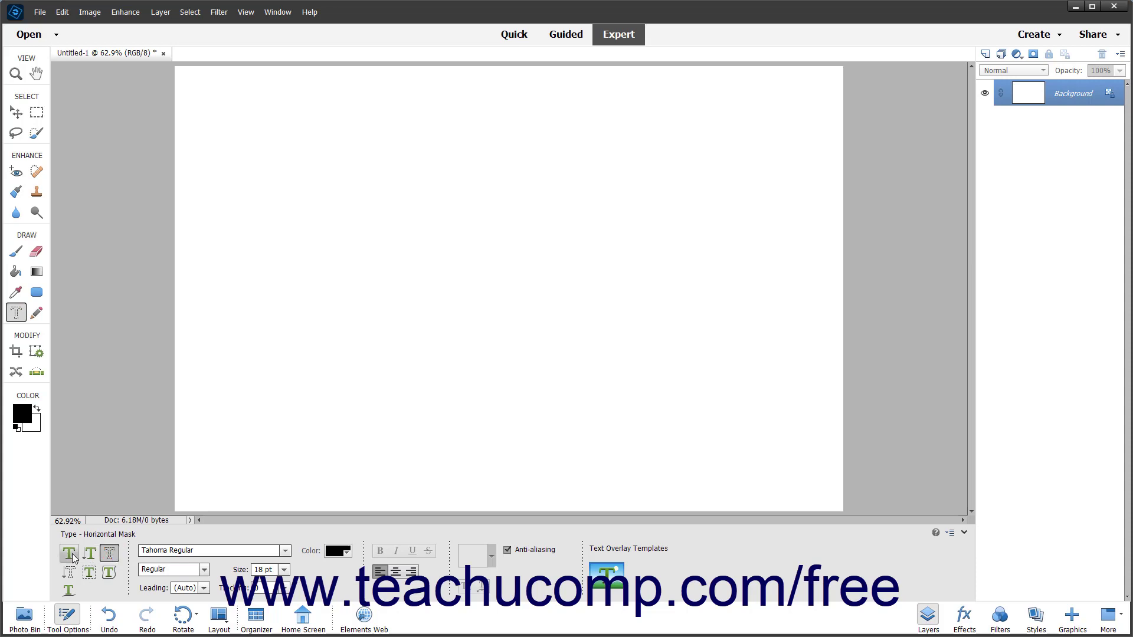
Choose the Horizontal Type Tool in place of the Horizontal Type Mask Tool
click(67, 552)
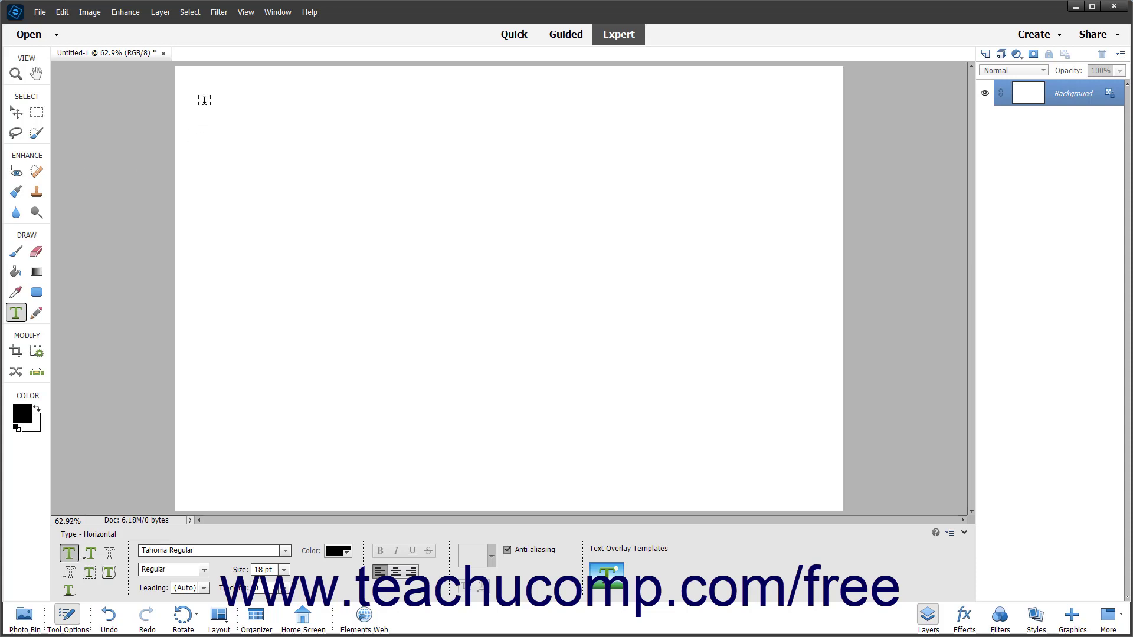
Near the top-left, type 'This is a line of point text.' and 'This is another line of point text.'
click(205, 100)
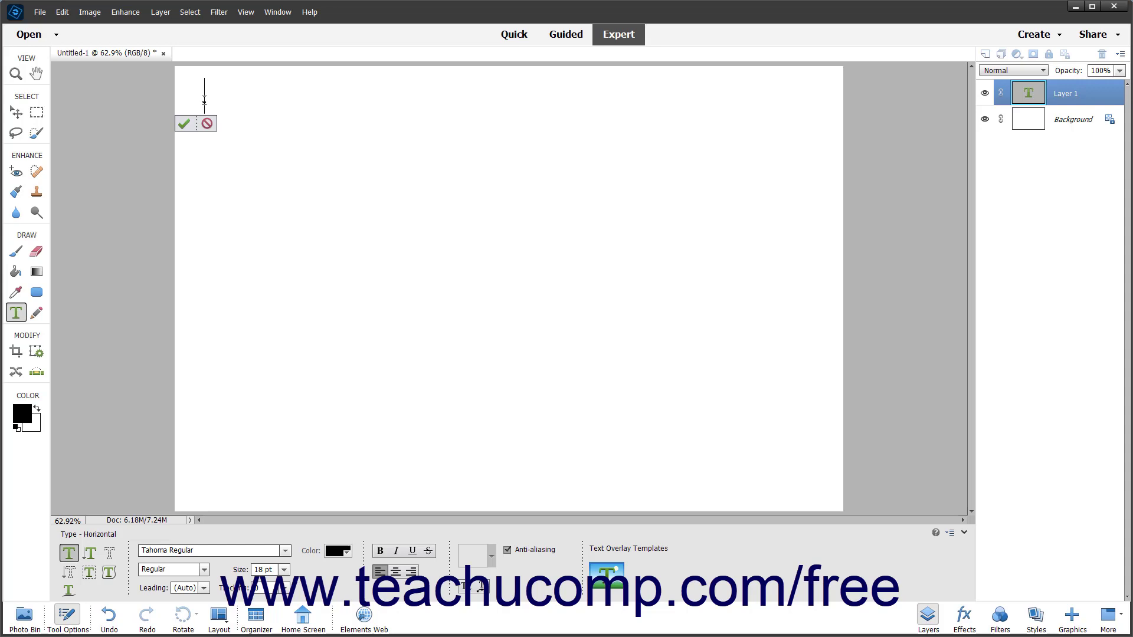
mouse_move(203, 99)
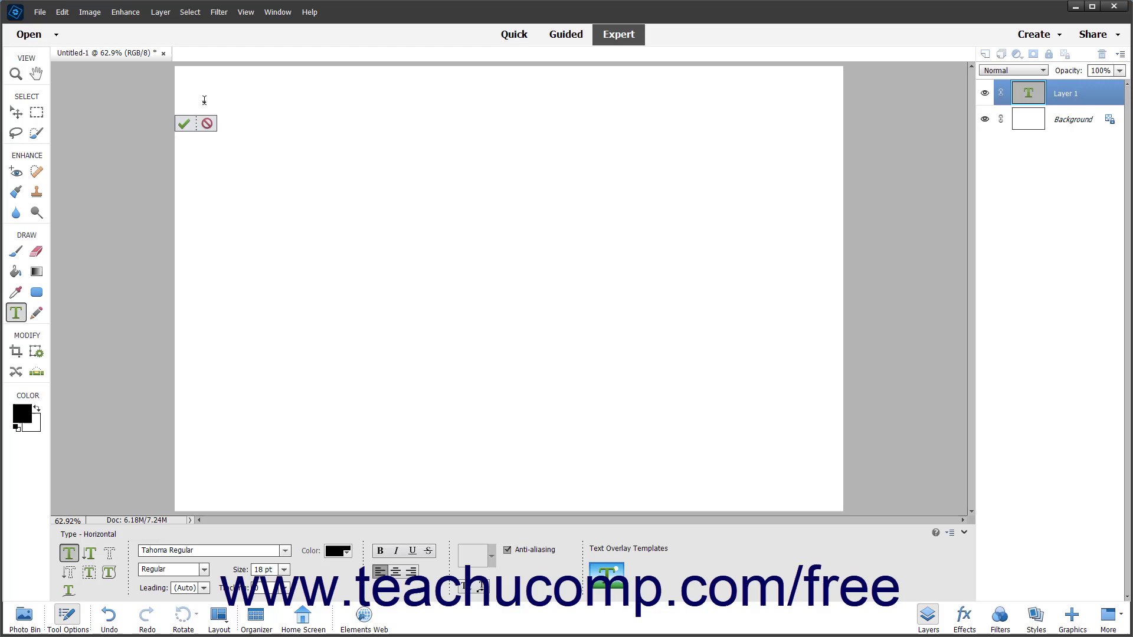
text(This is a)
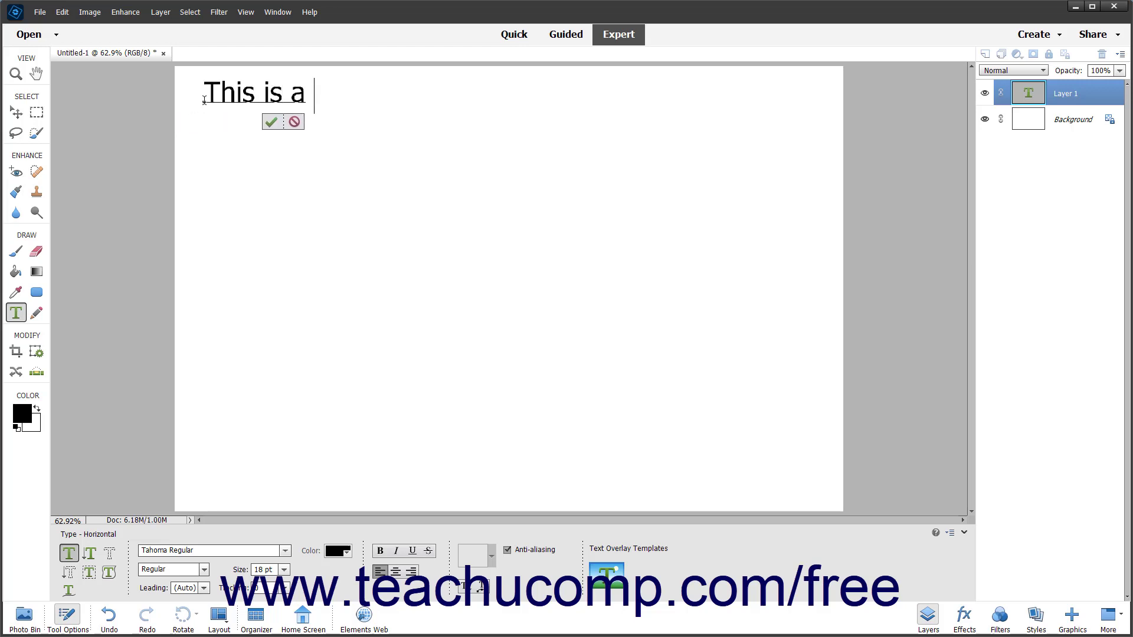
text(line of point)
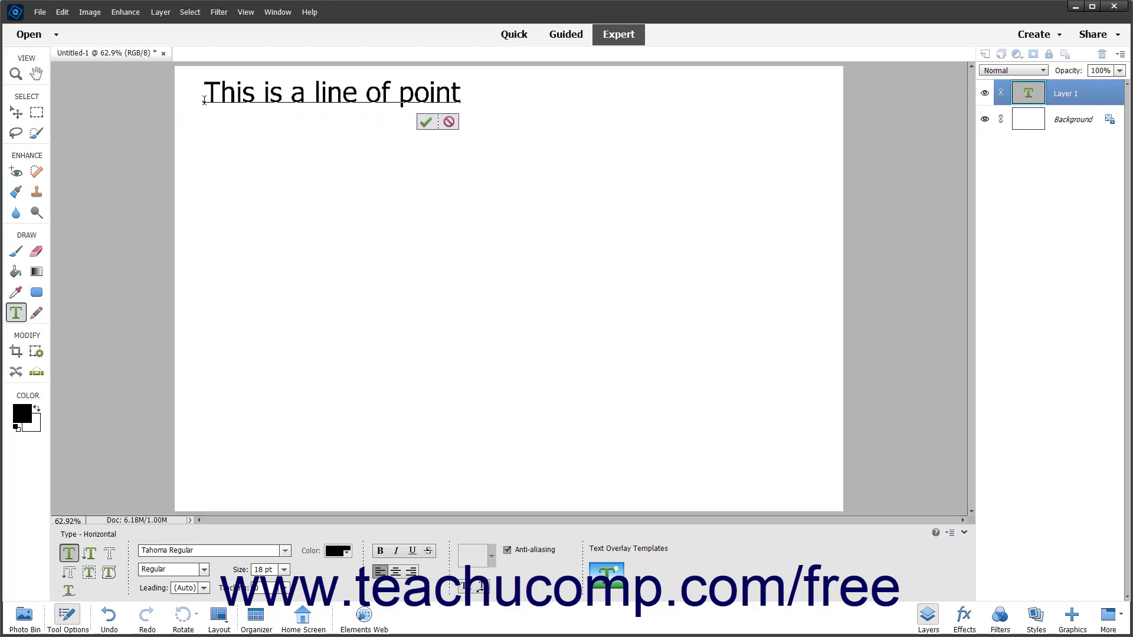
text(text.)
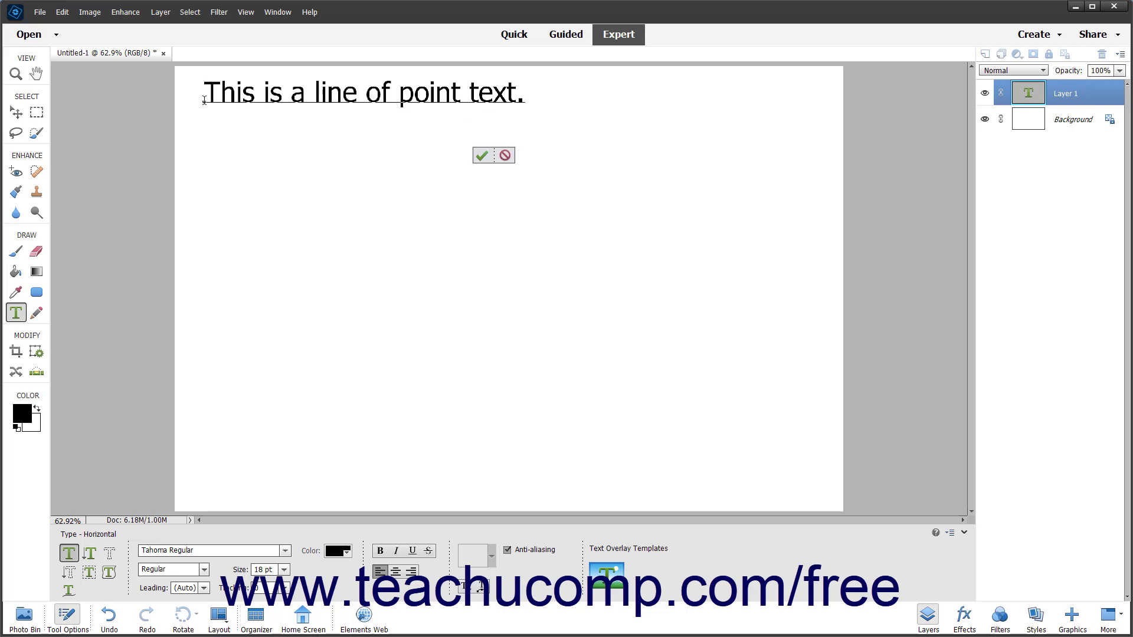
text(This is anothe)
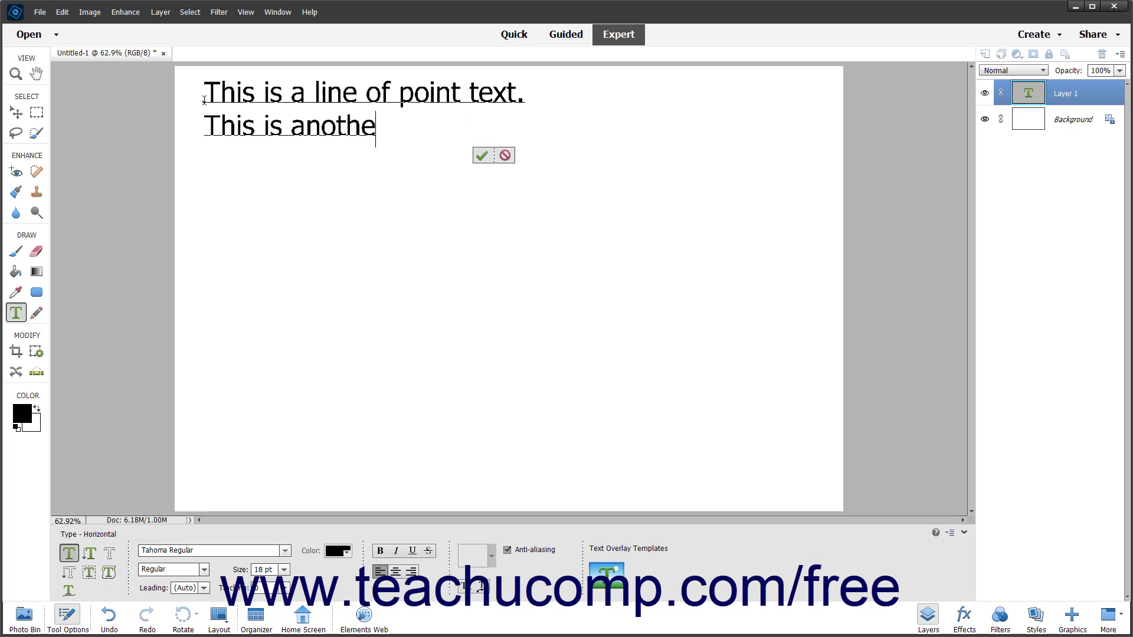
text(r line of poi)
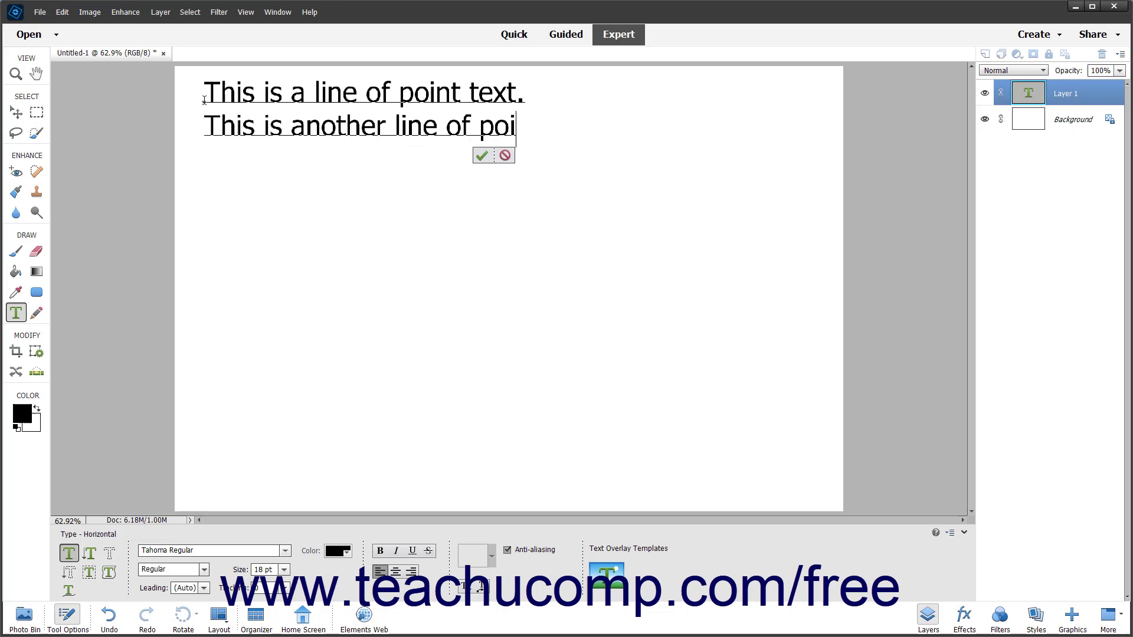
text(nt text.)
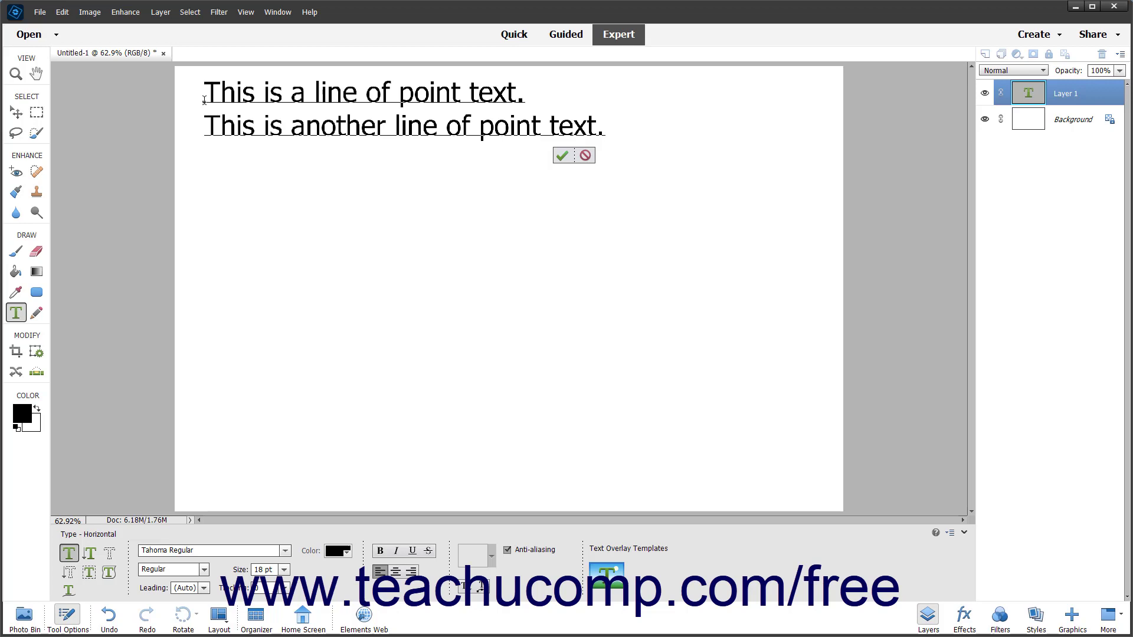
Commit the two point-text lines with the checkmark so the layer takes the text's name
click(605, 125)
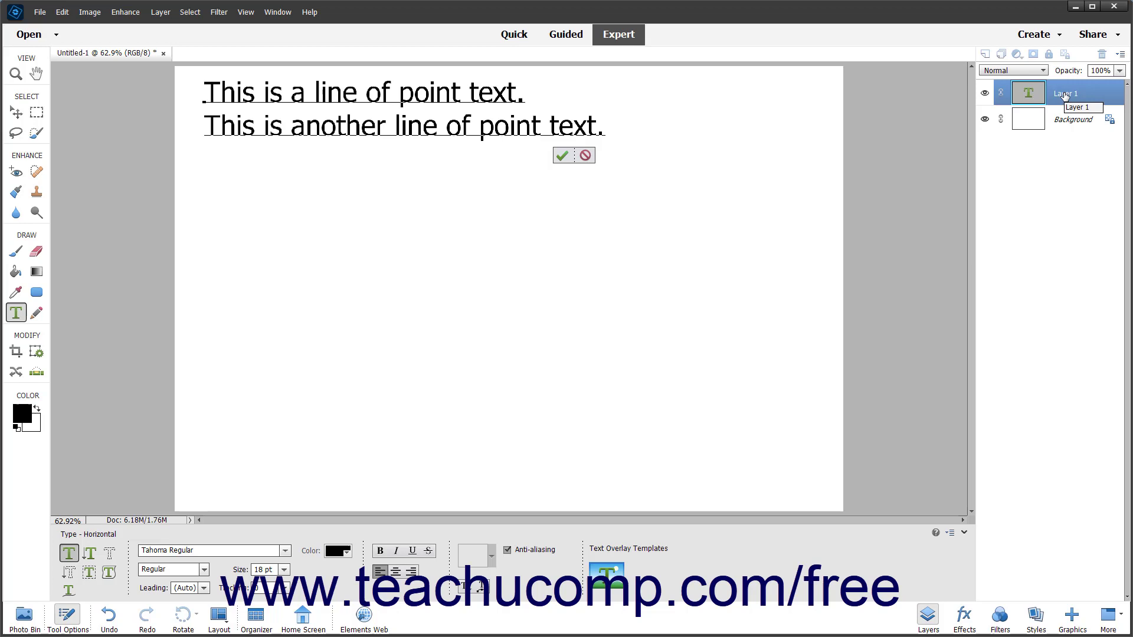
click(605, 125)
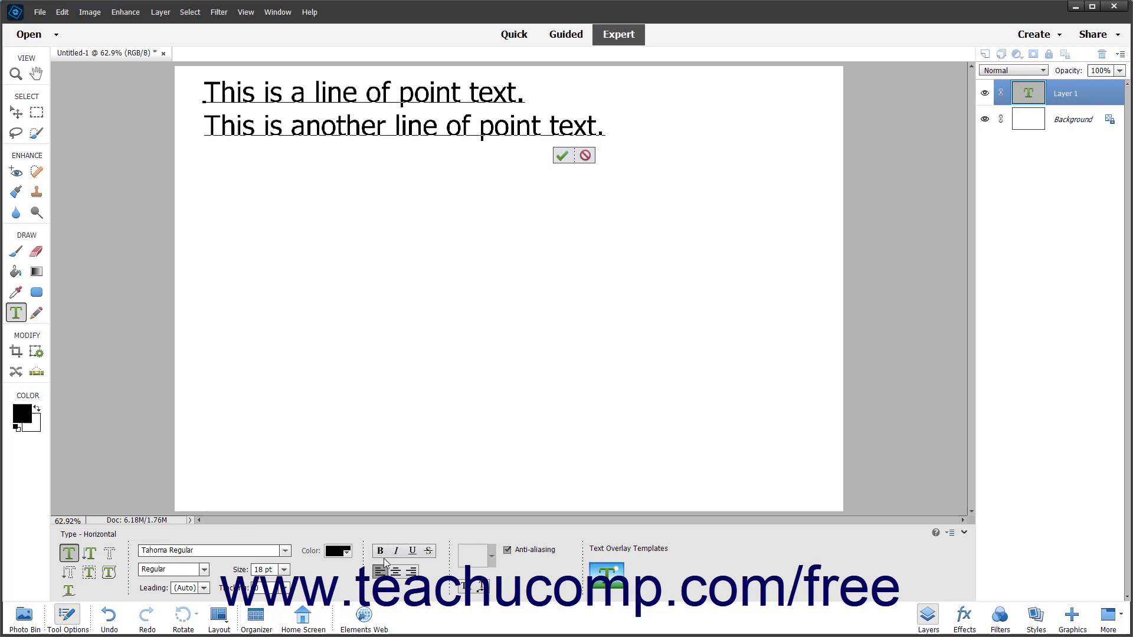
click(605, 125)
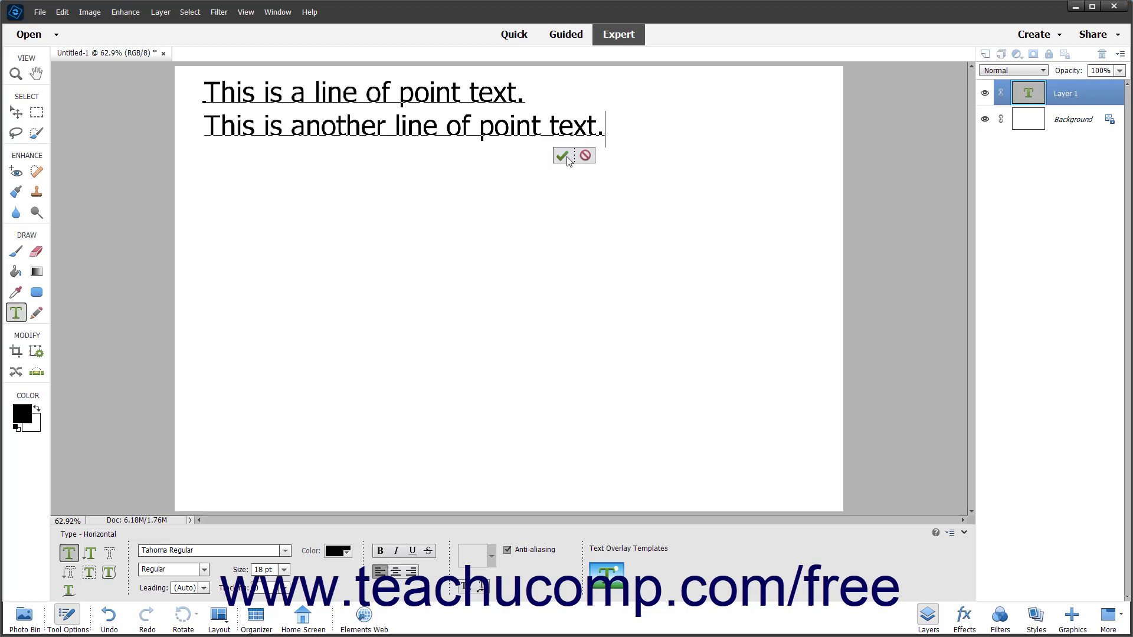
mouse_move(562, 155)
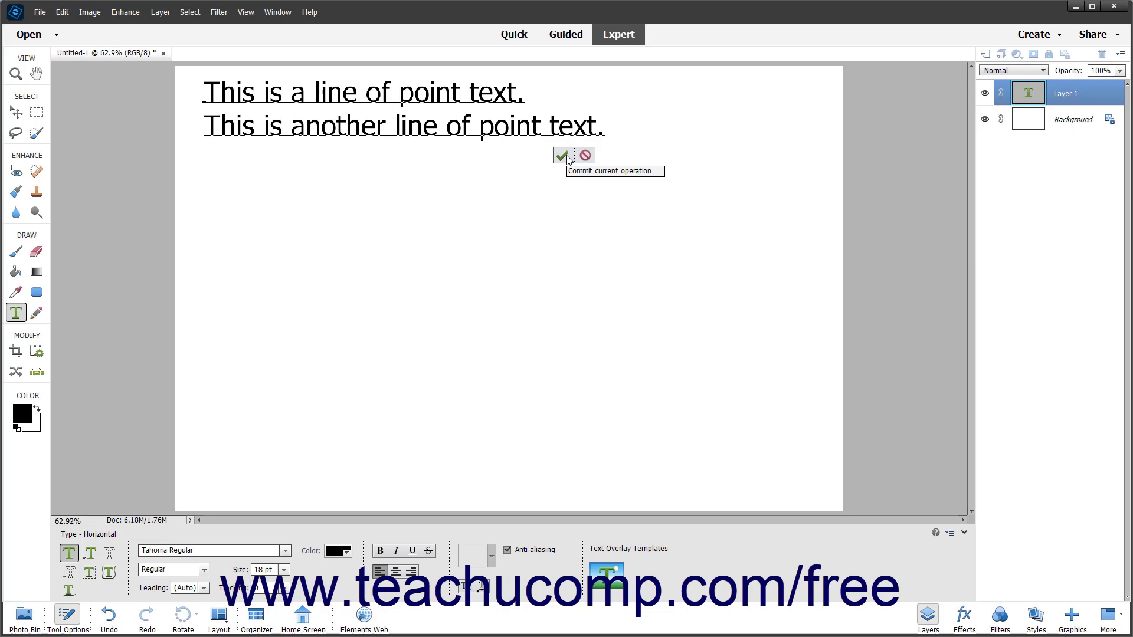
mouse_move(595, 158)
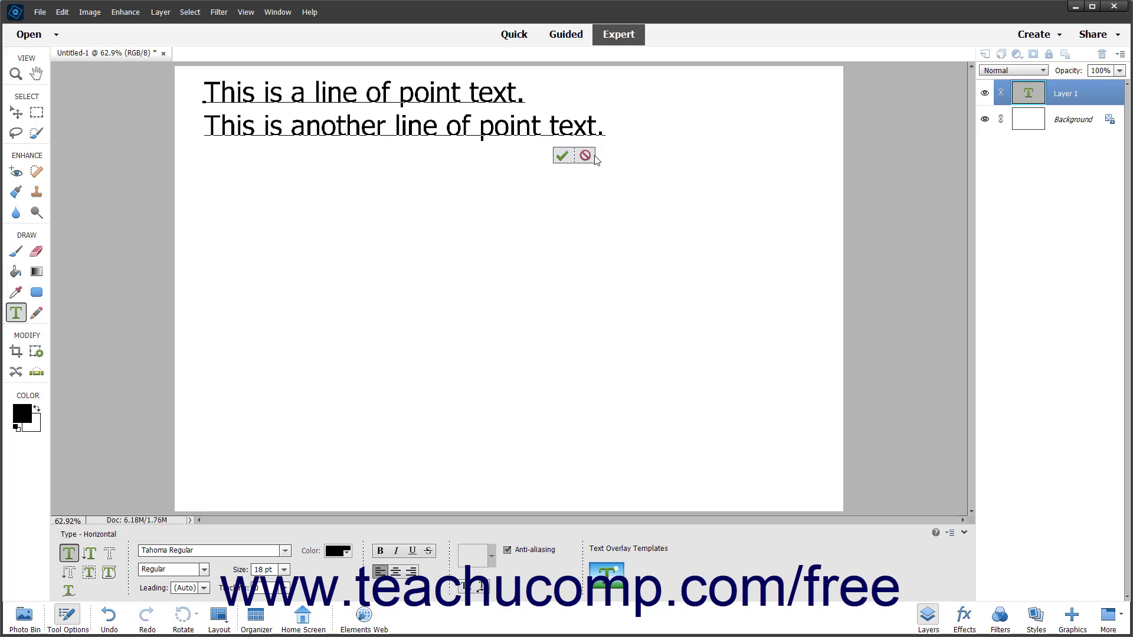
mouse_move(586, 155)
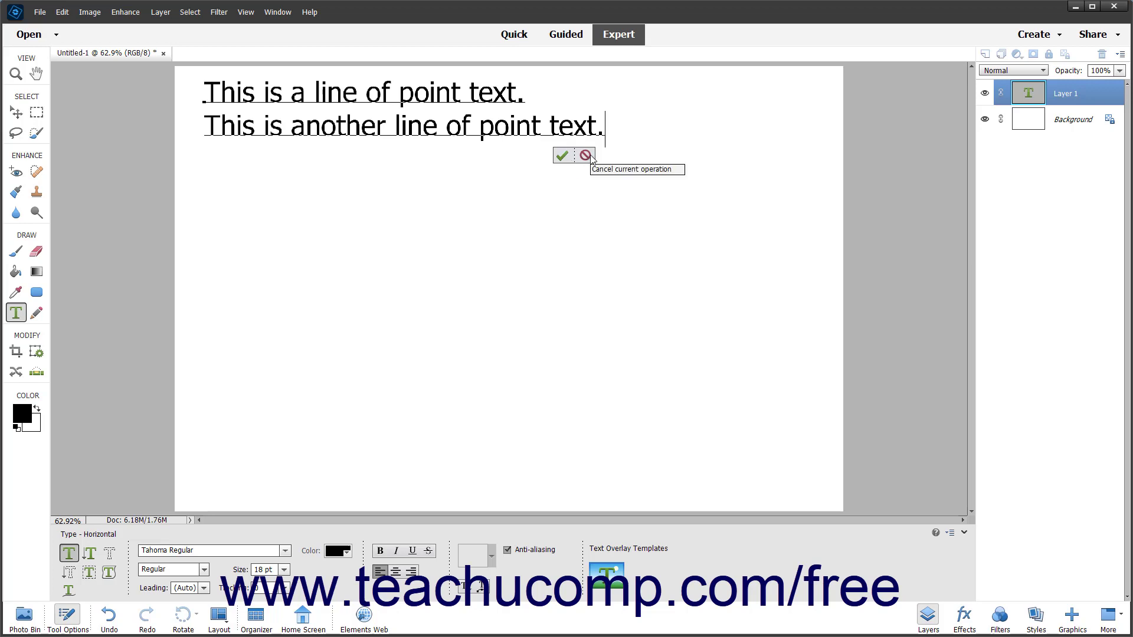
mouse_move(563, 155)
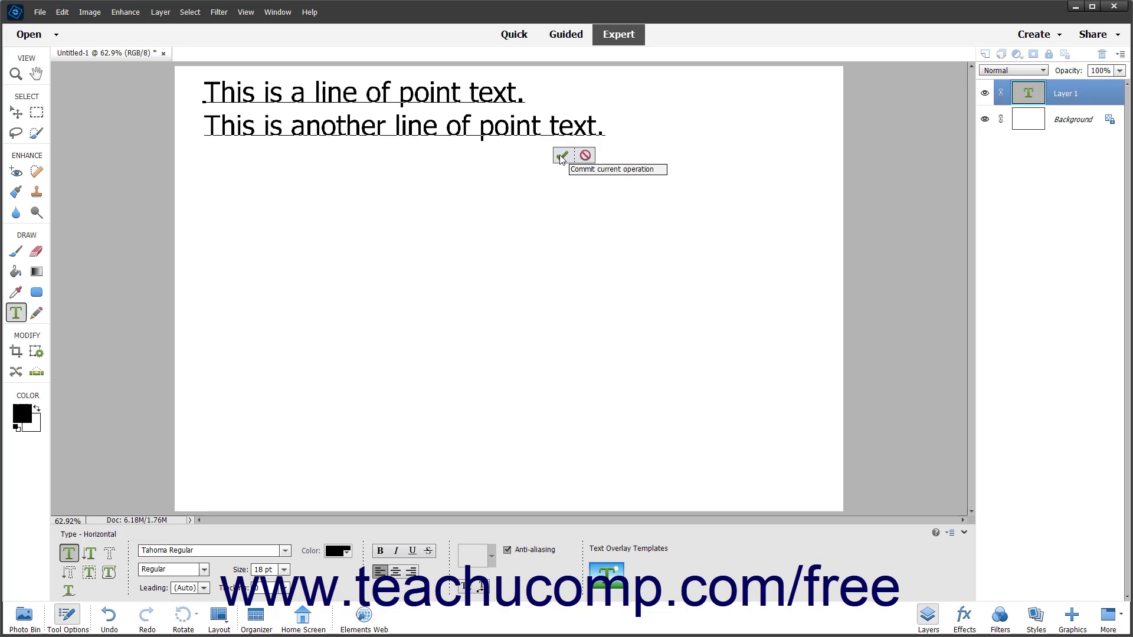
click(560, 156)
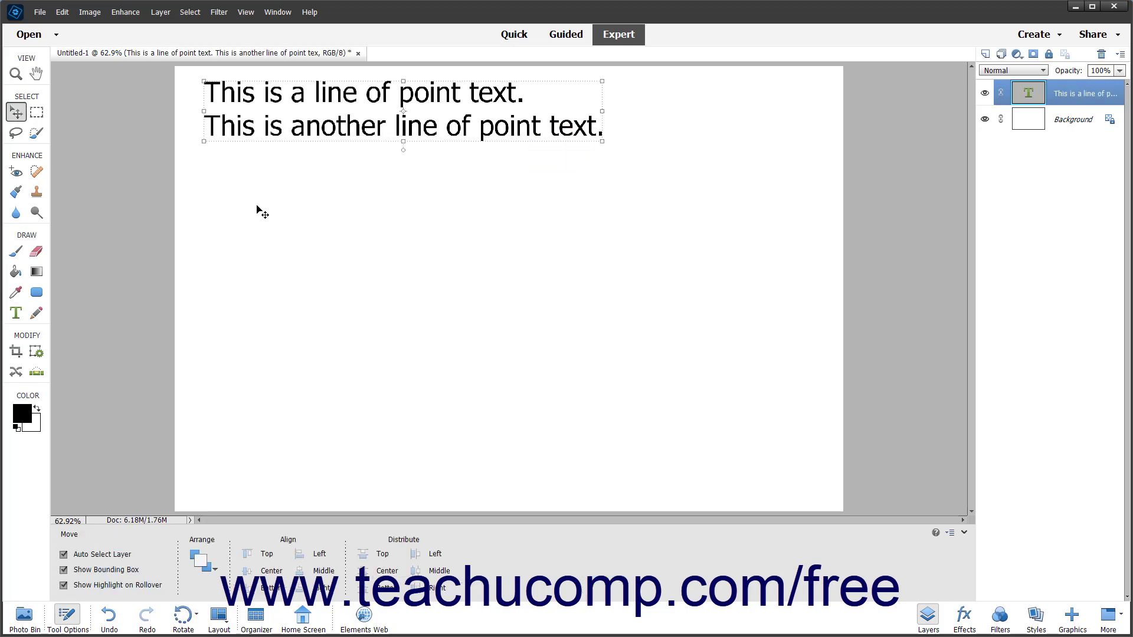
Draw a paragraph box below the point text, type 'This is paragraph text, which wraps by itself.', and commit
click(16, 313)
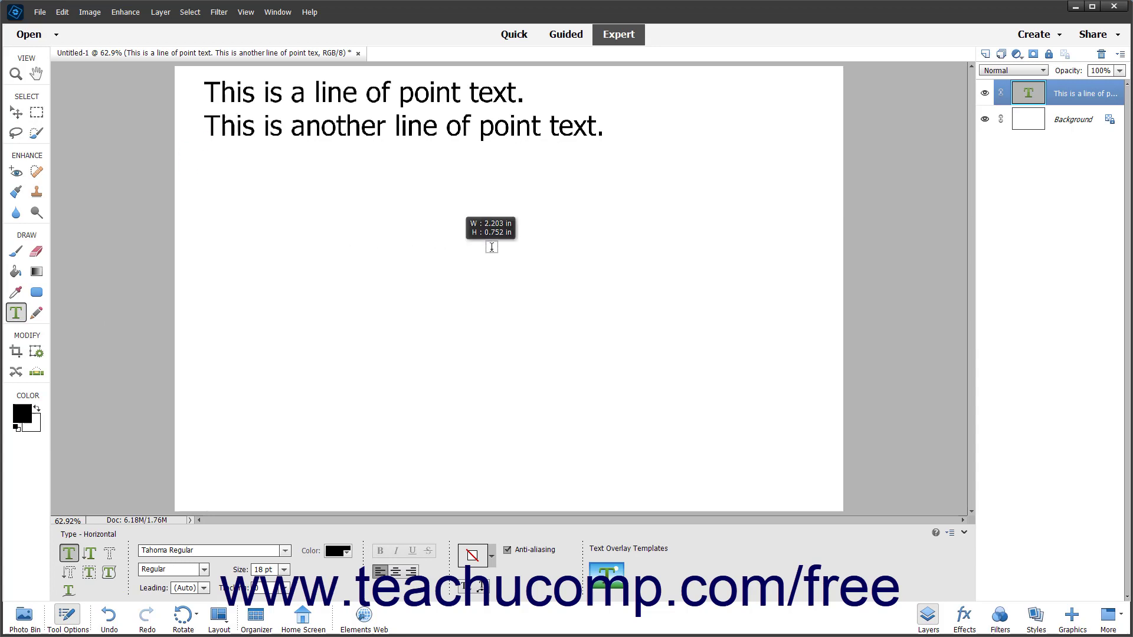
drag(211, 164, 528, 250)
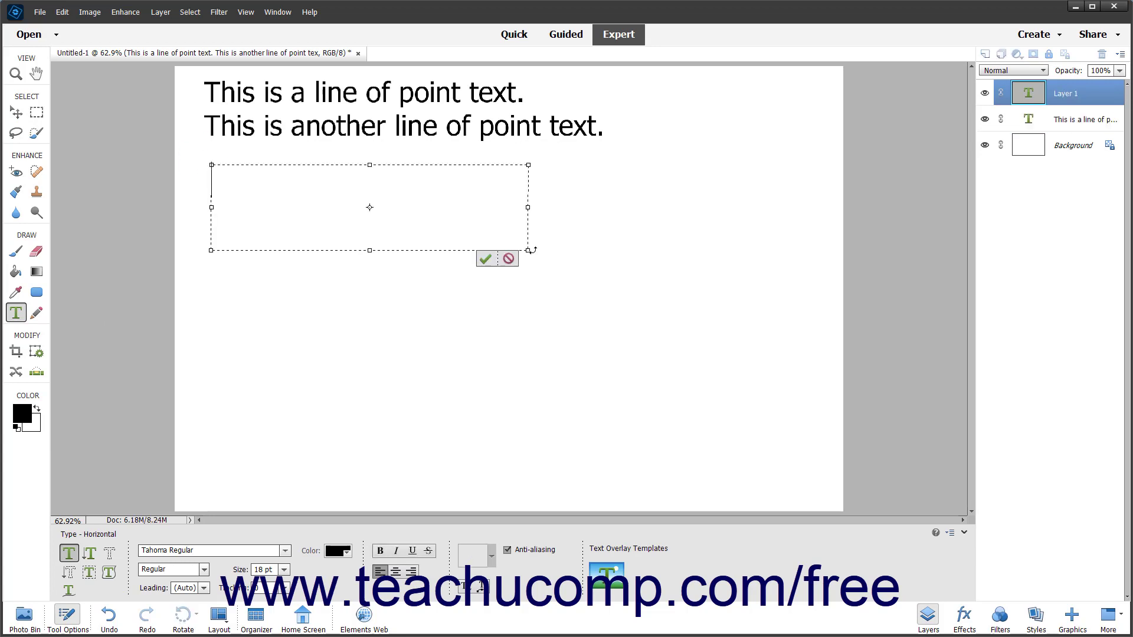
text(This is pa)
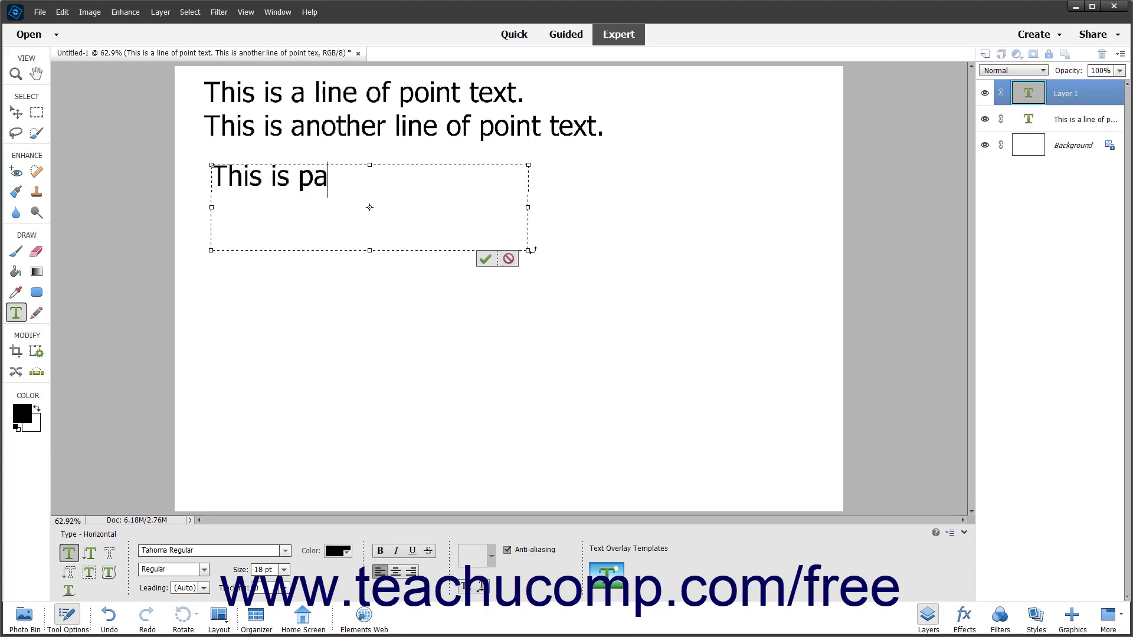
text(ragraph tex)
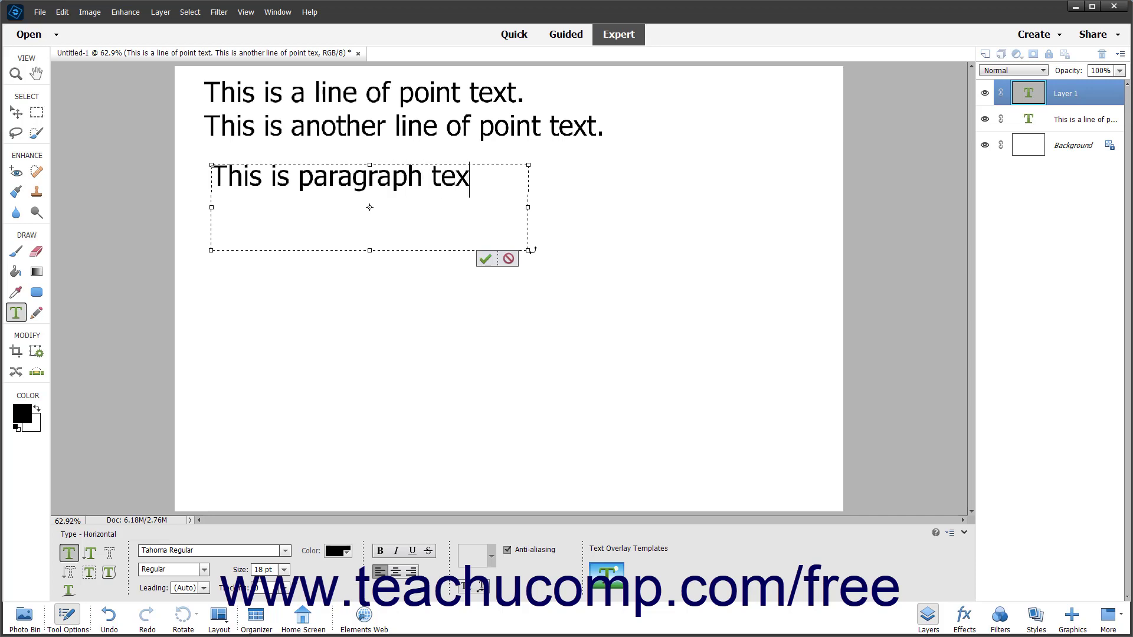
text(t, which)
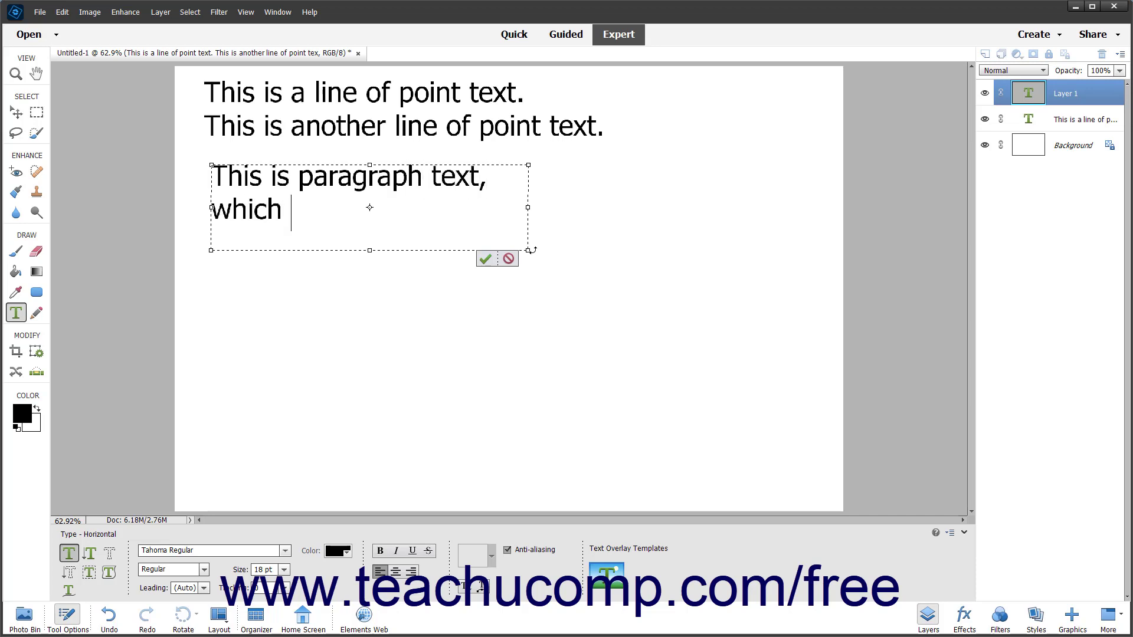
text(wraps b)
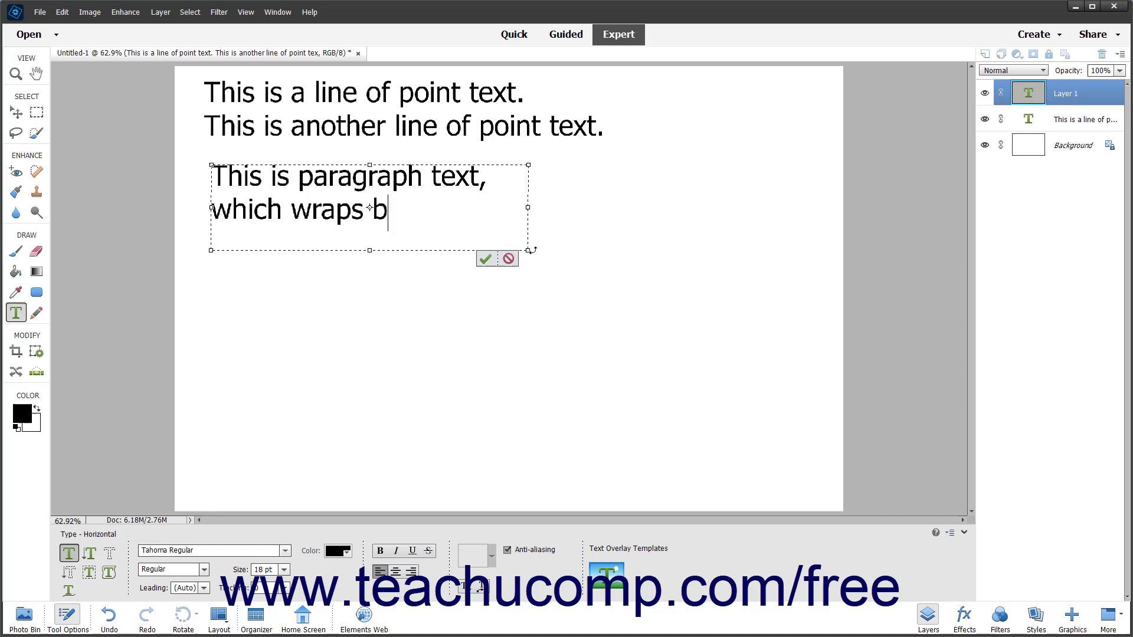
text(y itsel)
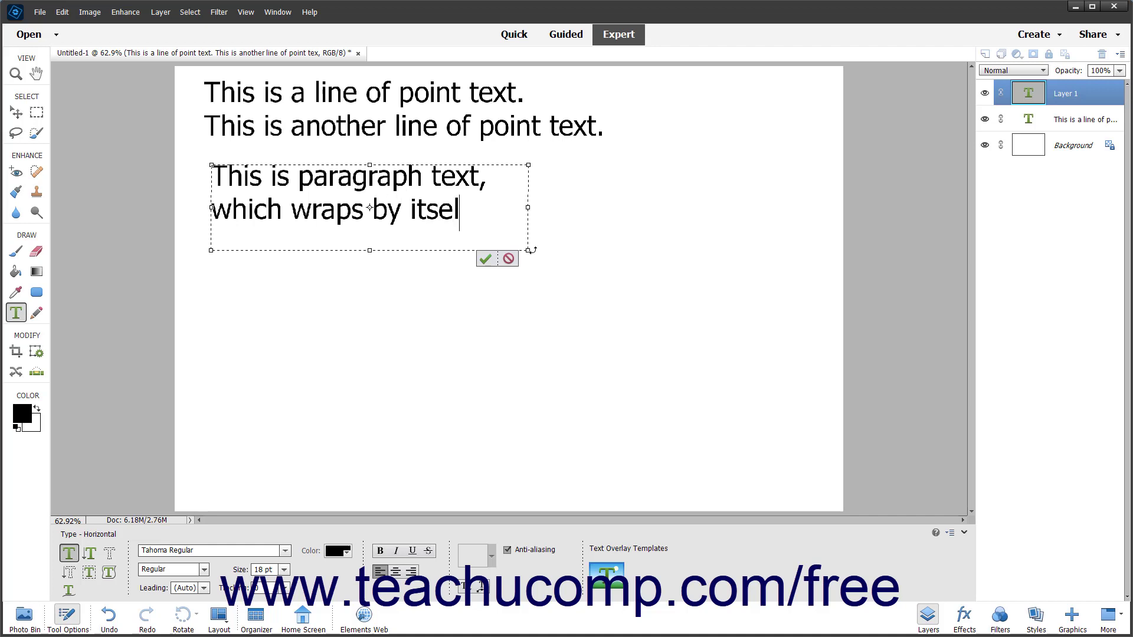
text(f.)
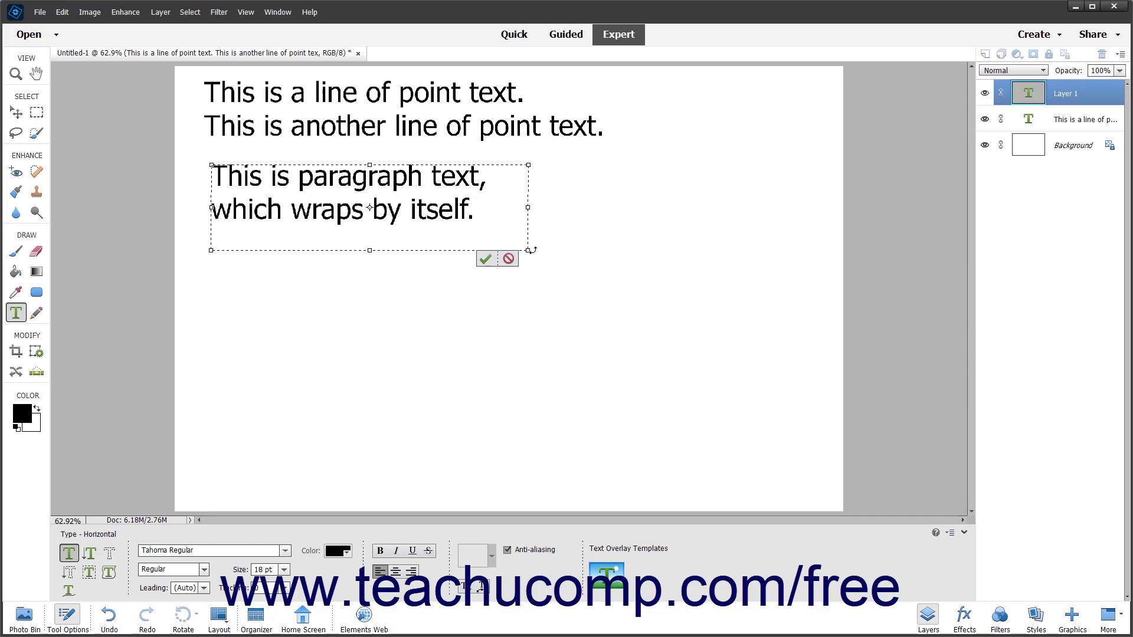
click(484, 259)
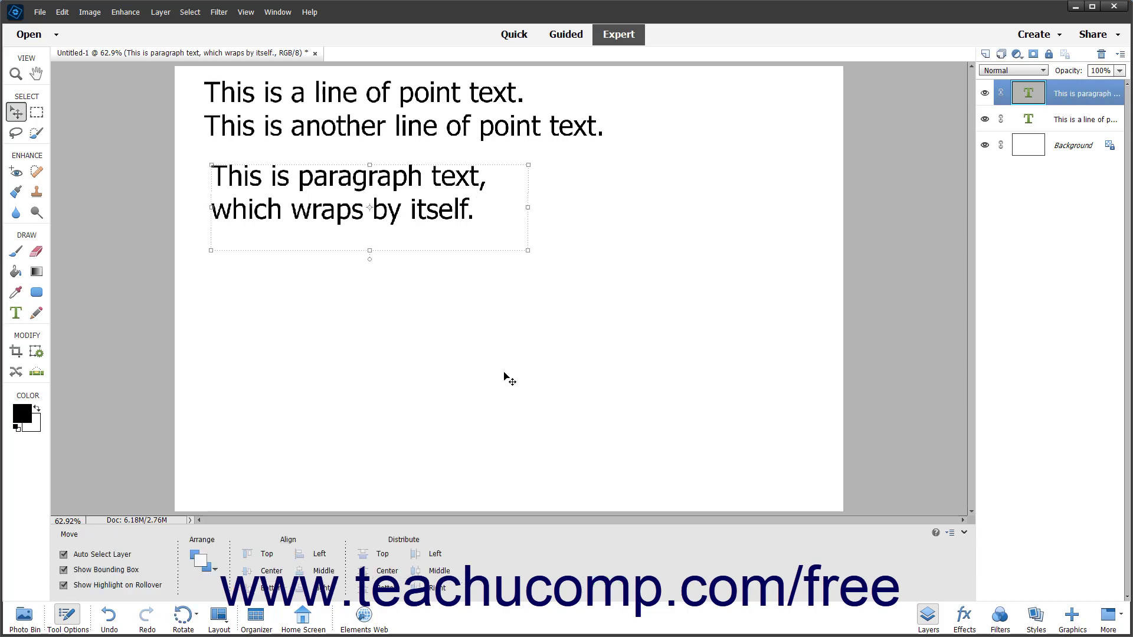
mouse_move(154, 354)
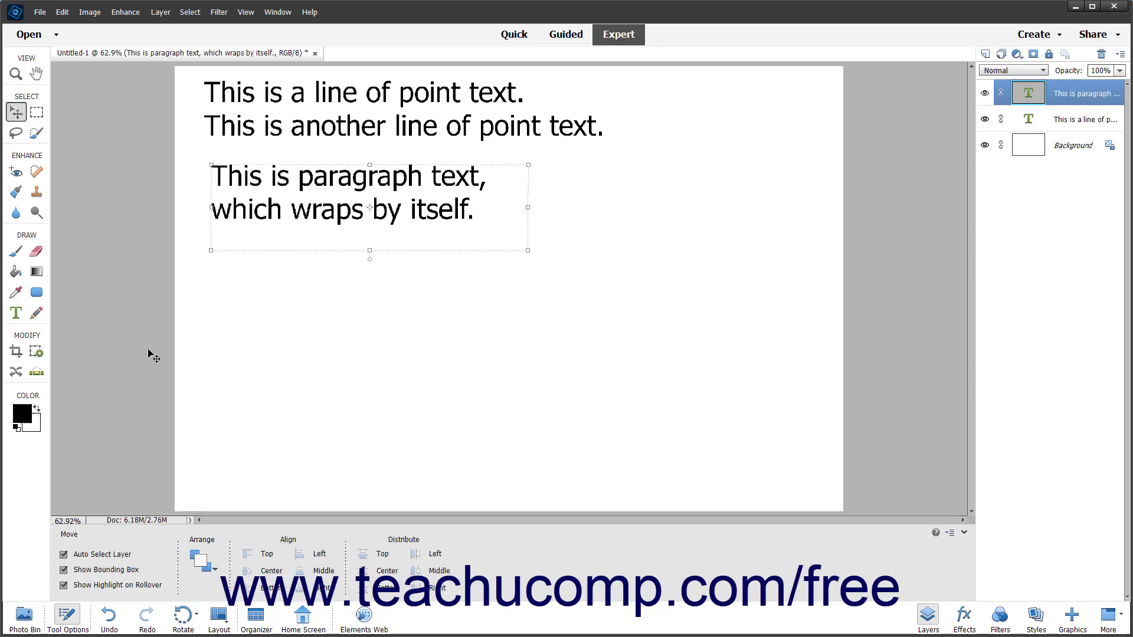
click(16, 313)
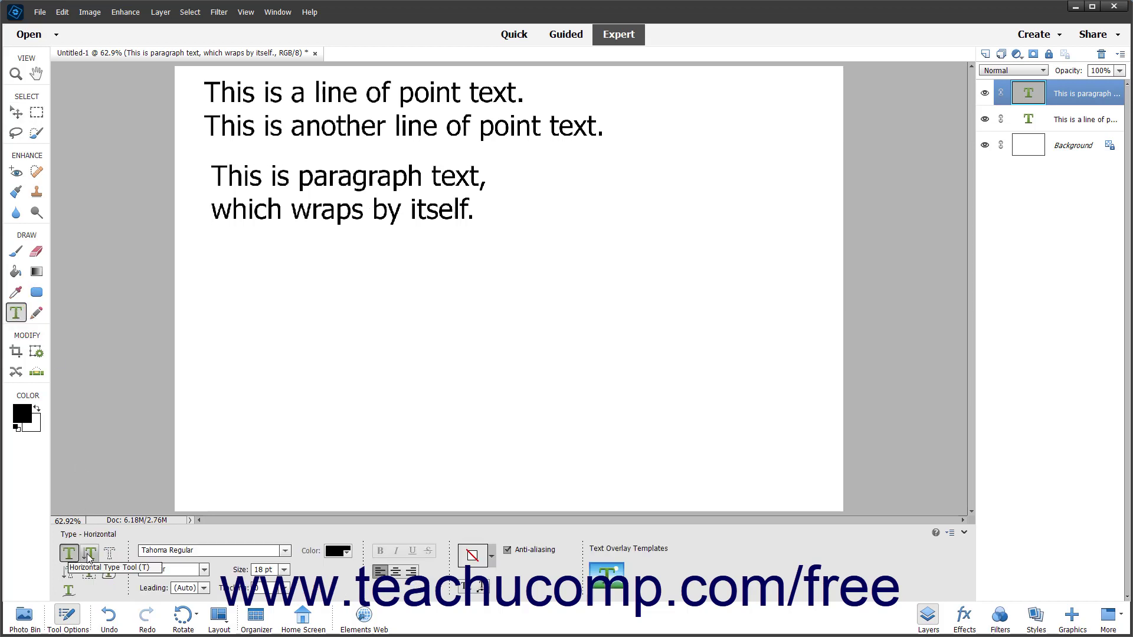
mouse_move(109, 552)
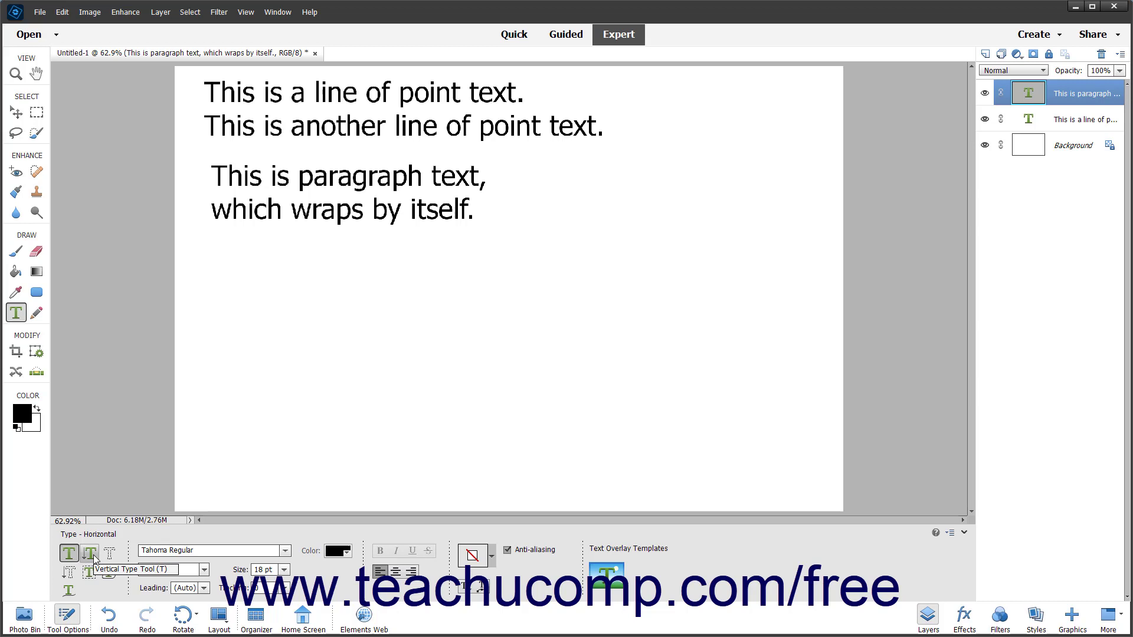
mouse_move(110, 553)
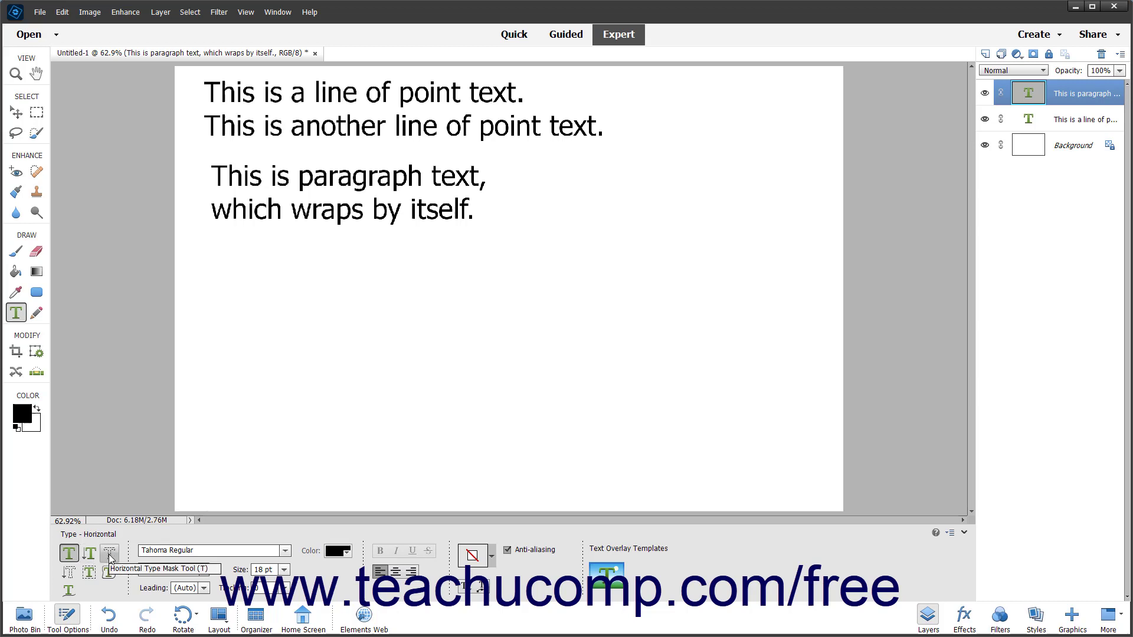
Select the Horizontal Type Mask Tool in the Type tool options
click(109, 553)
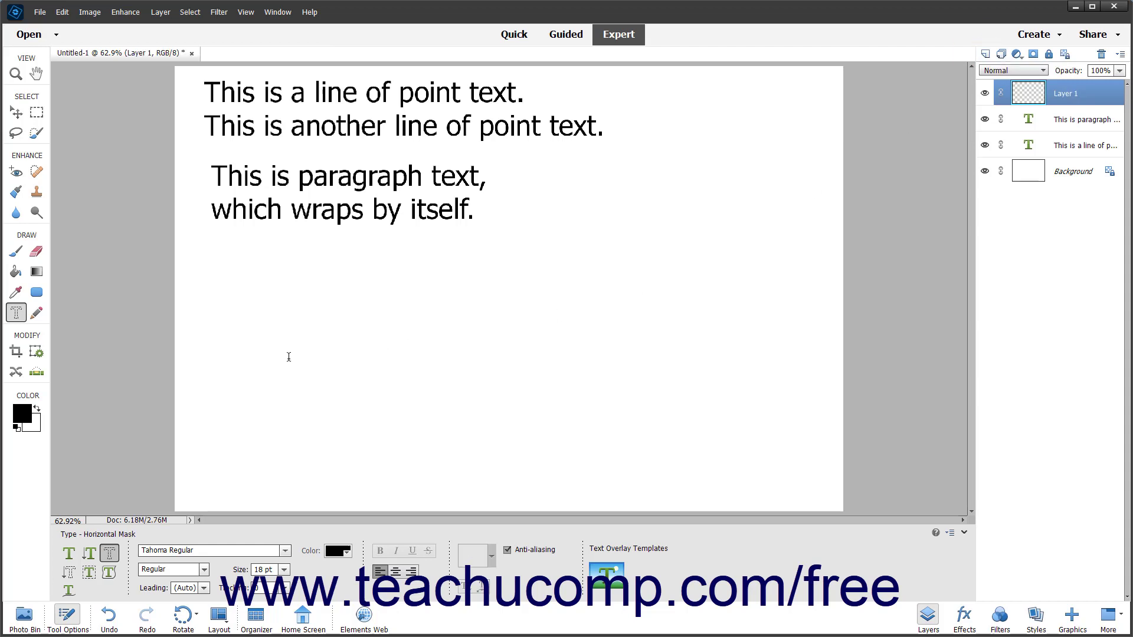
Below the paragraph, type 'This is a type mask. It is really a raster selection.' and commit it
click(289, 357)
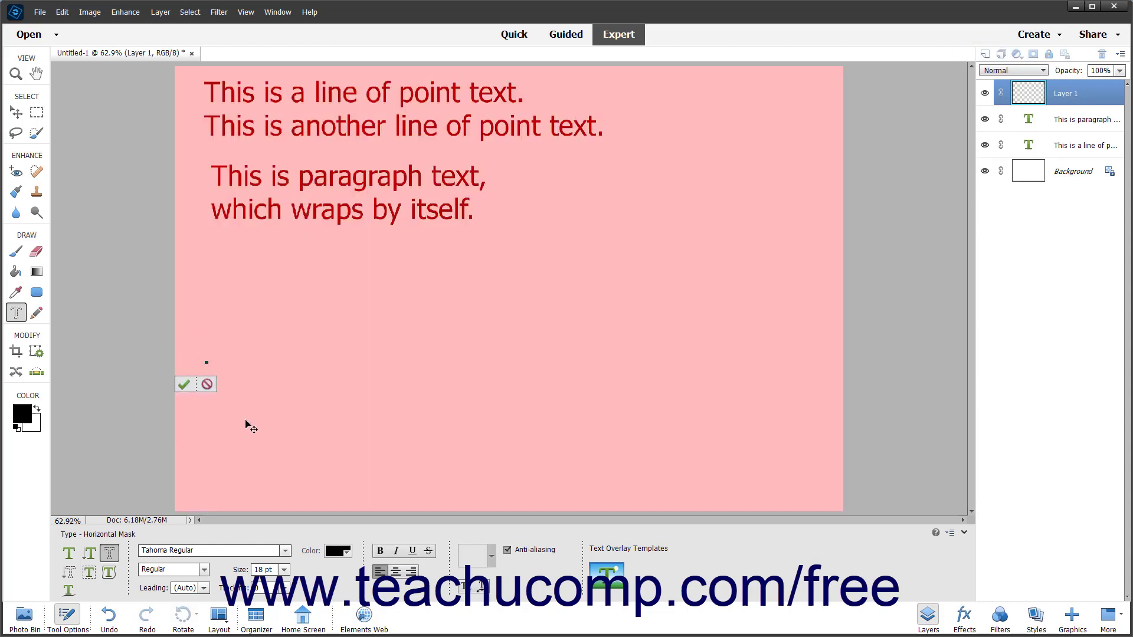
text(This is)
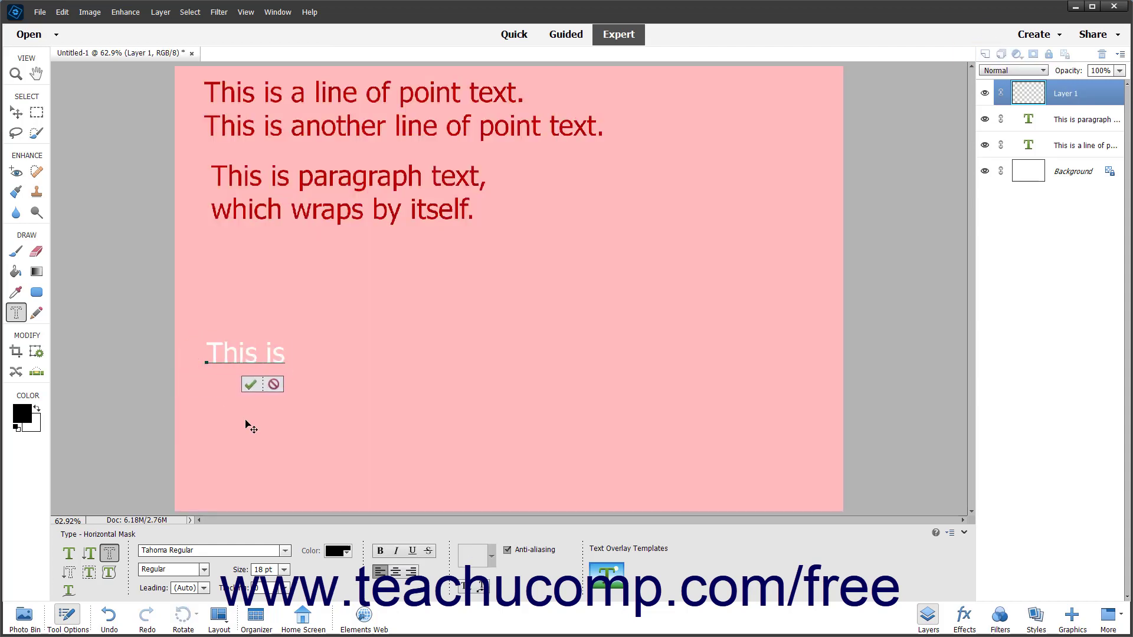
text(a type mask)
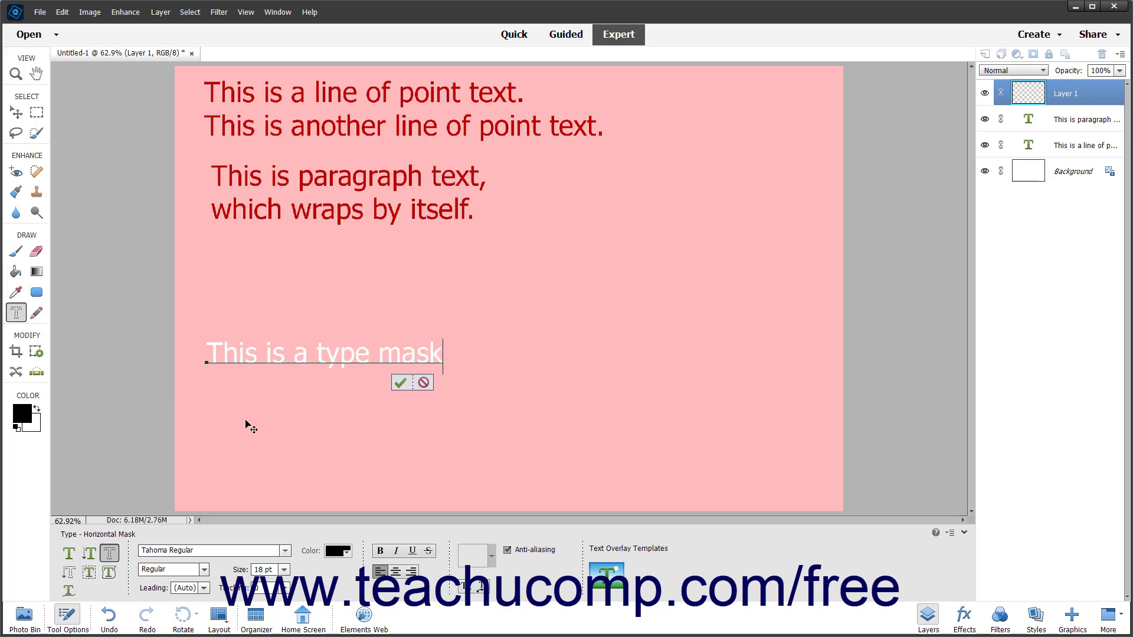
text(. It is rea)
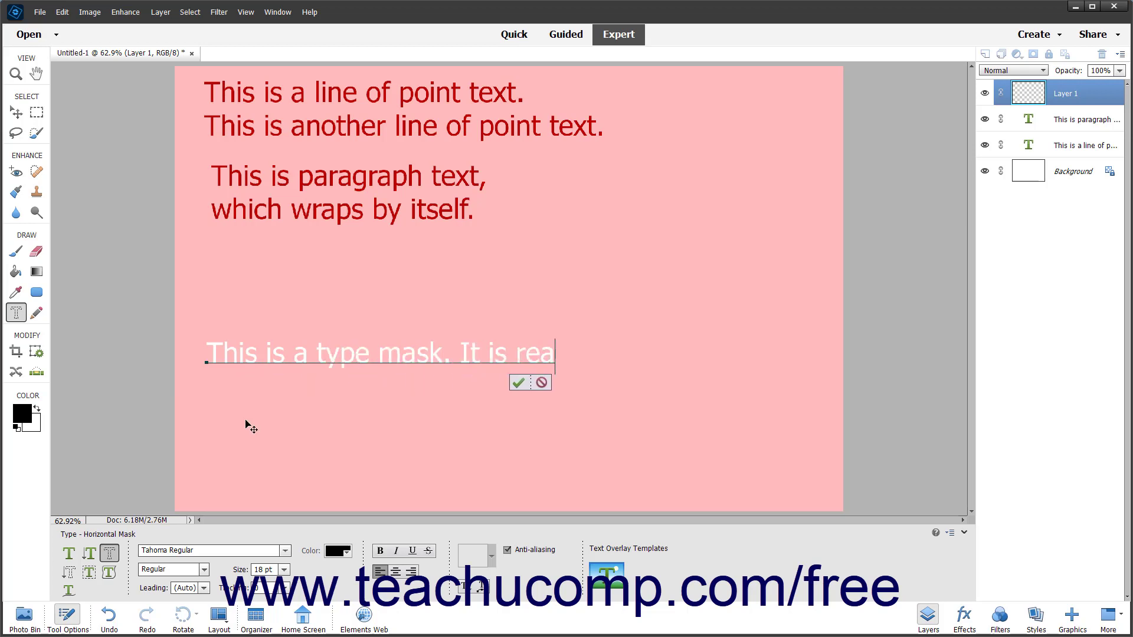
text(lly a)
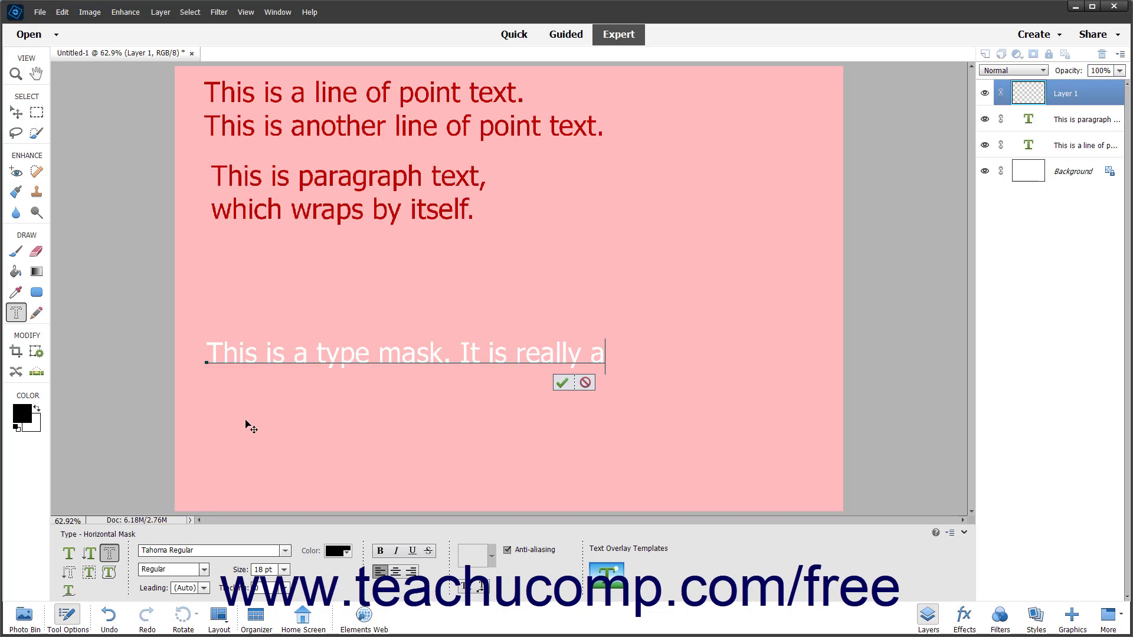
text(raster sel)
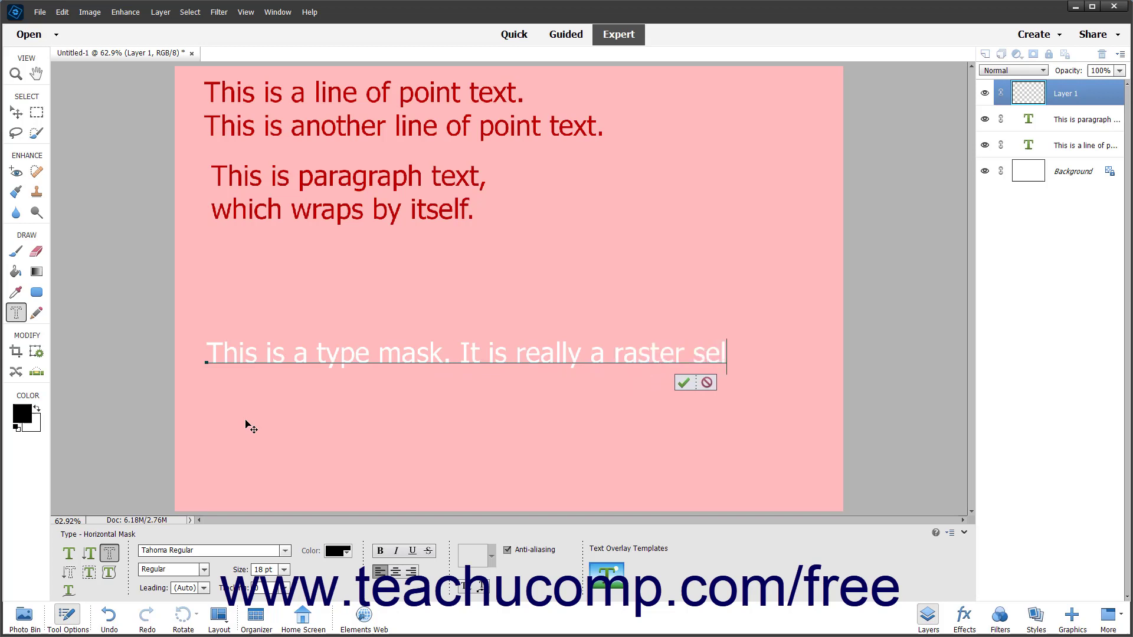
text(ection.)
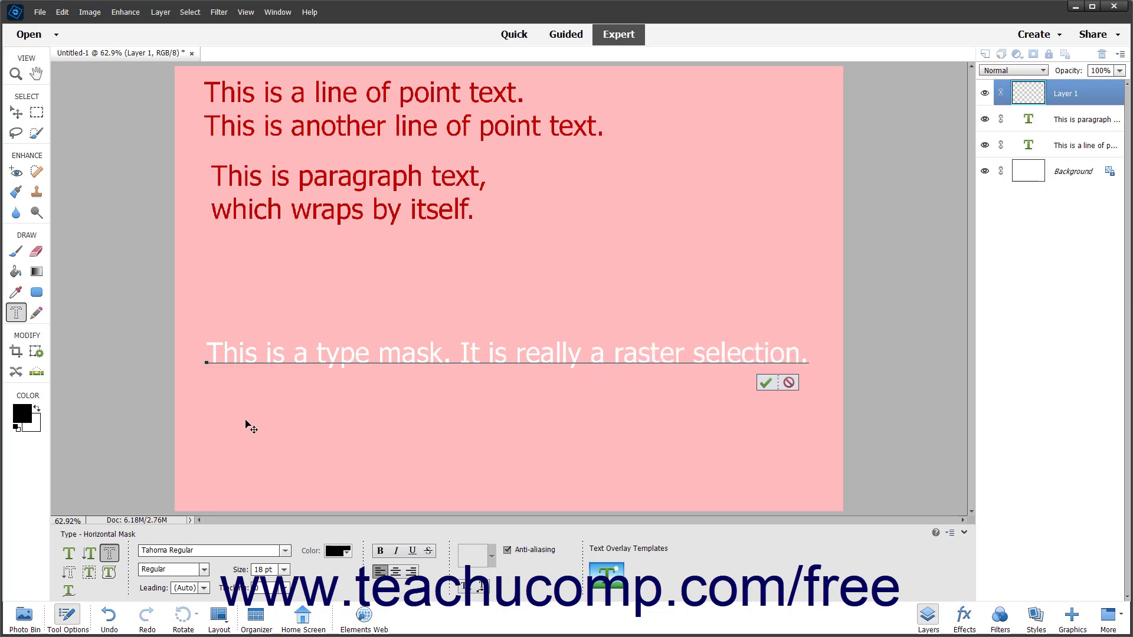
click(765, 383)
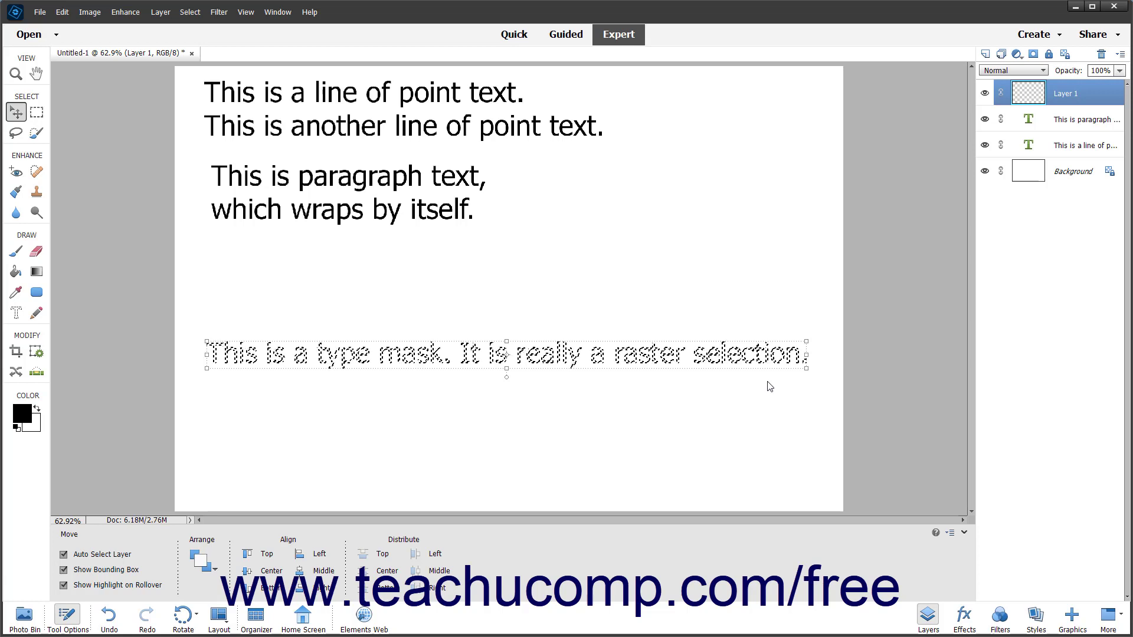
Open Edit > Fill Selection and confirm the Fill Layer dialog
click(261, 210)
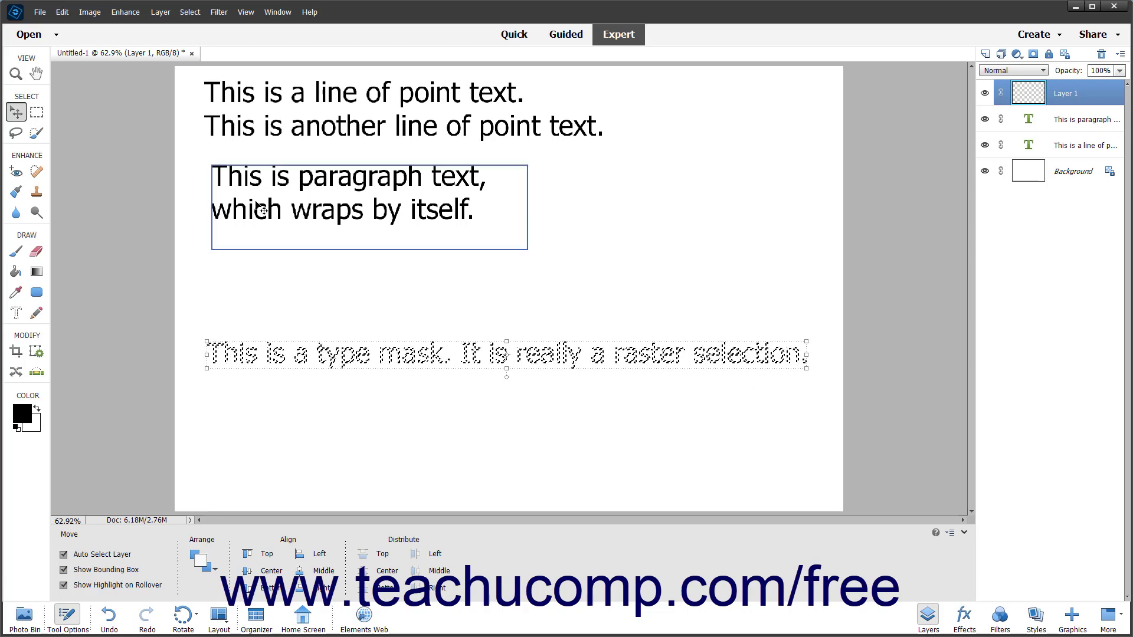
click(62, 11)
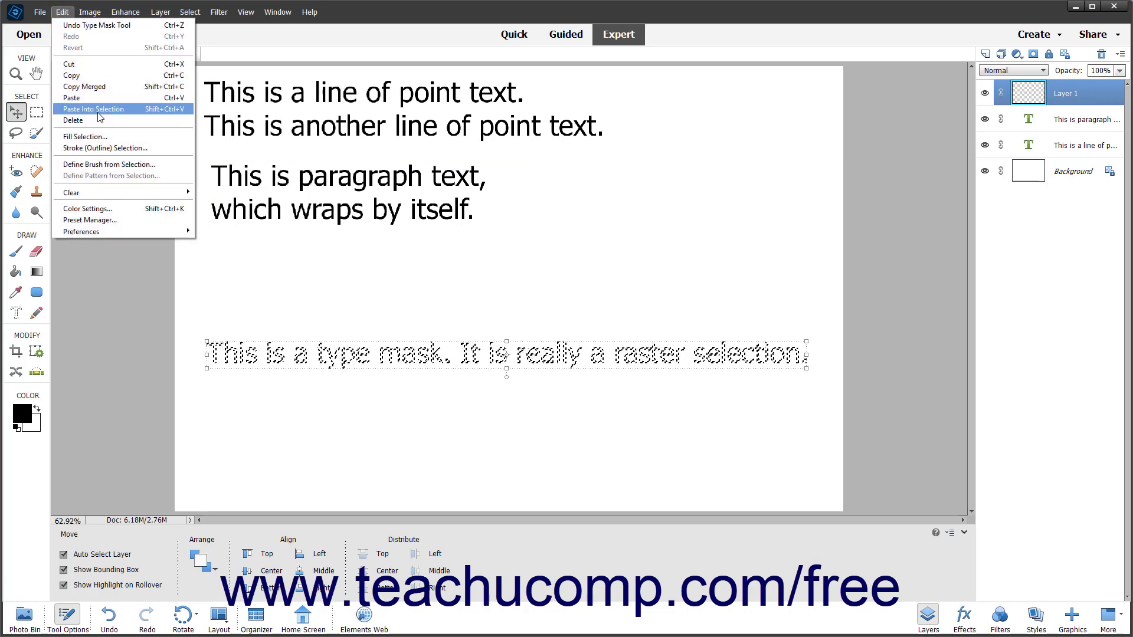
click(85, 136)
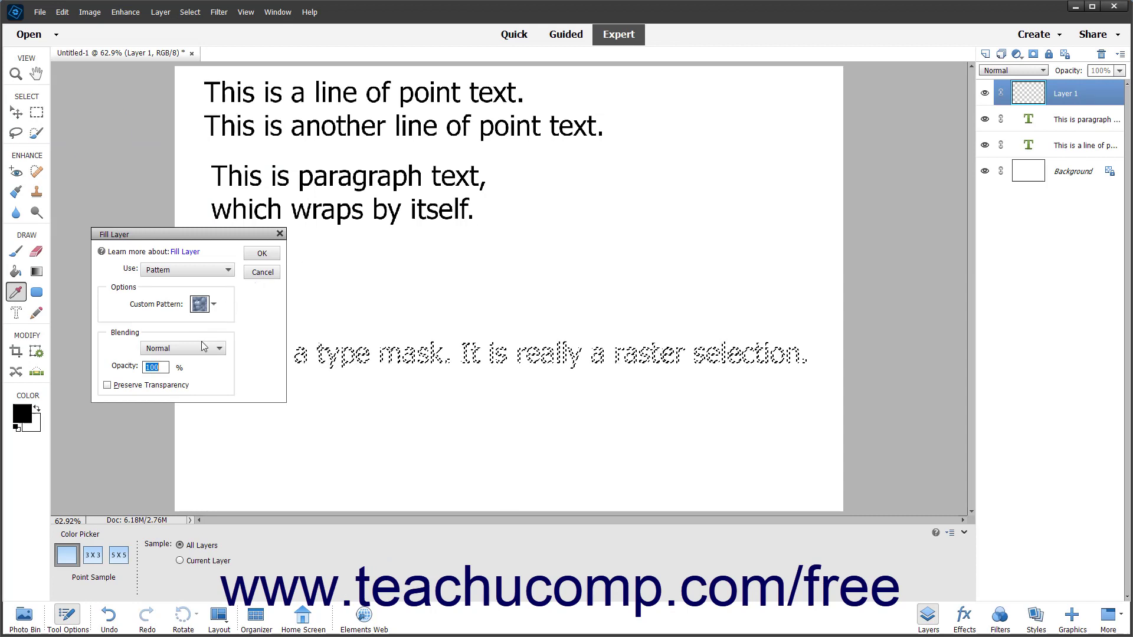
click(261, 253)
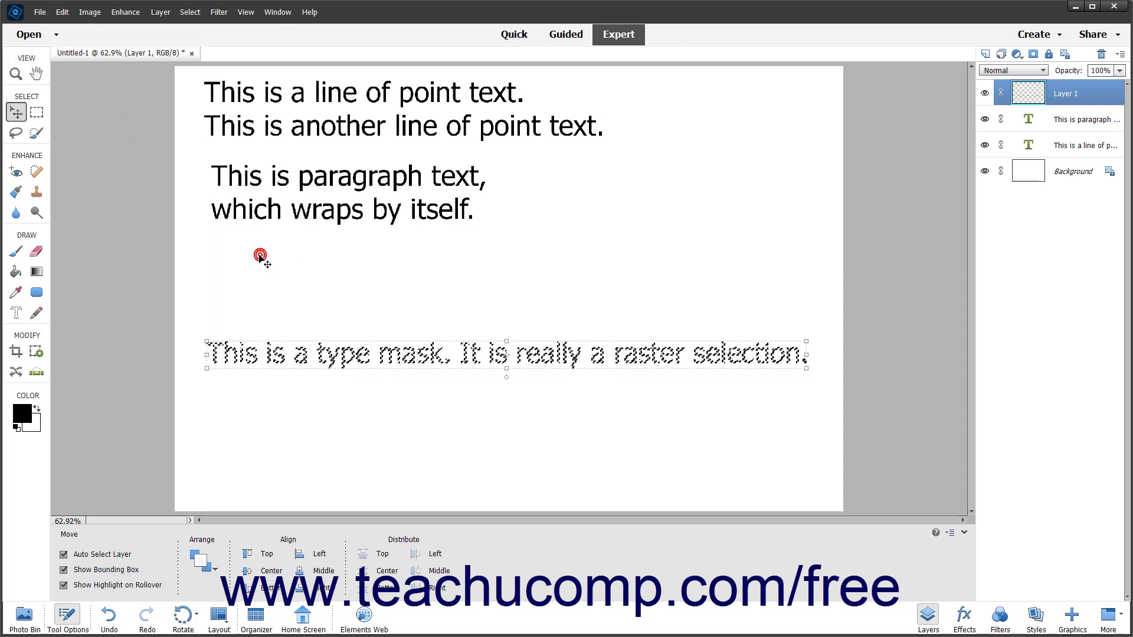